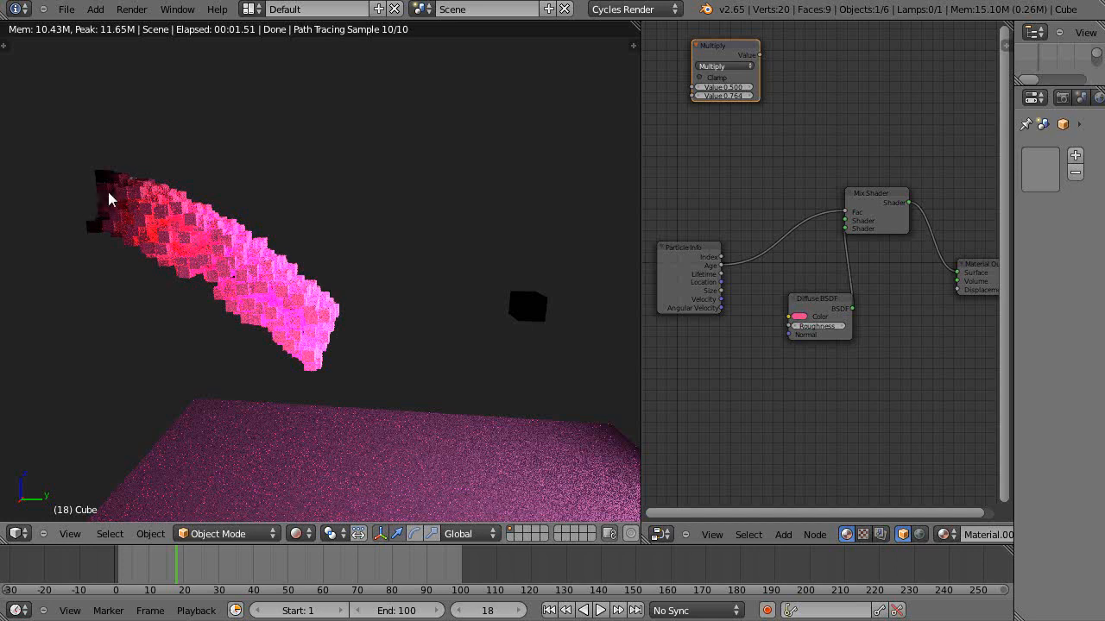
{"action": "mouse_move", "coordinate": [856, 319]}
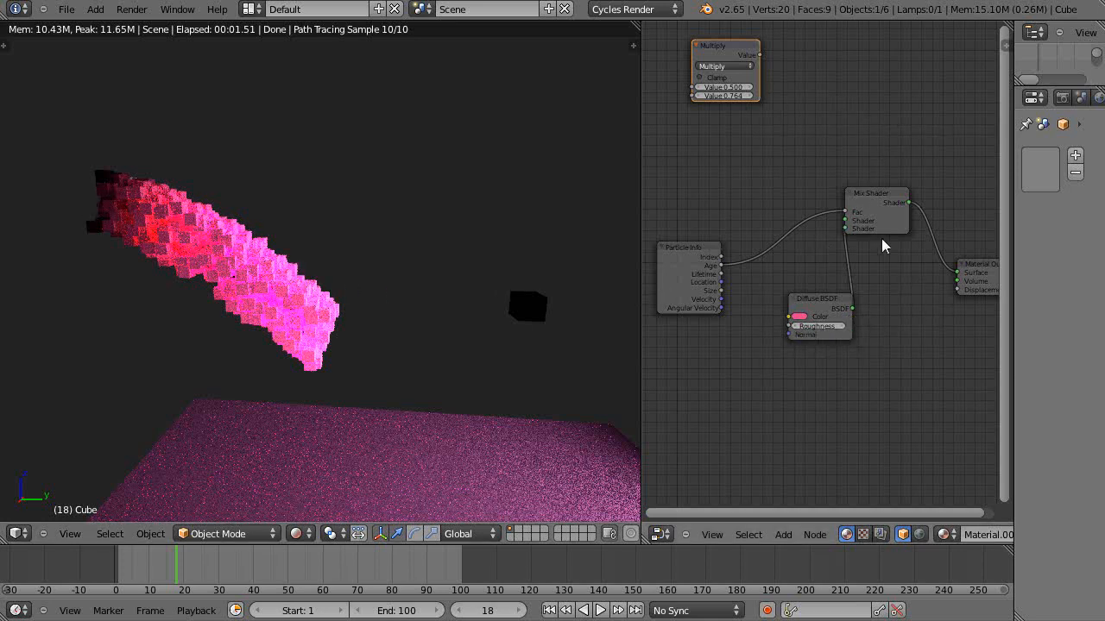
{"action": "mouse_move", "coordinate": [651, 12]}
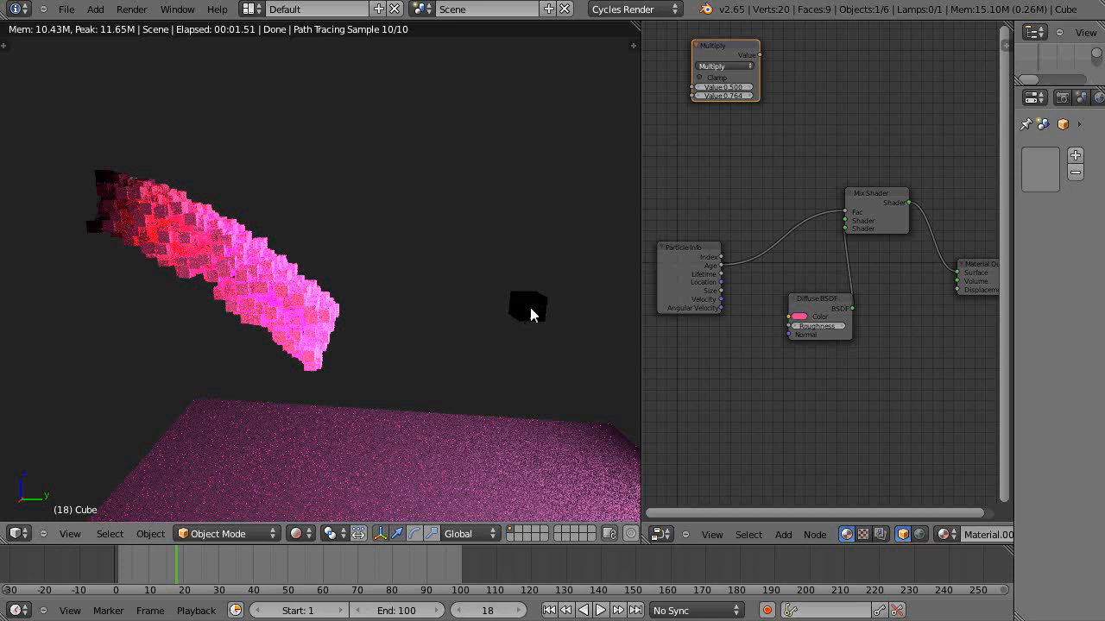
{"action": "mouse_move", "coordinate": [326, 318]}
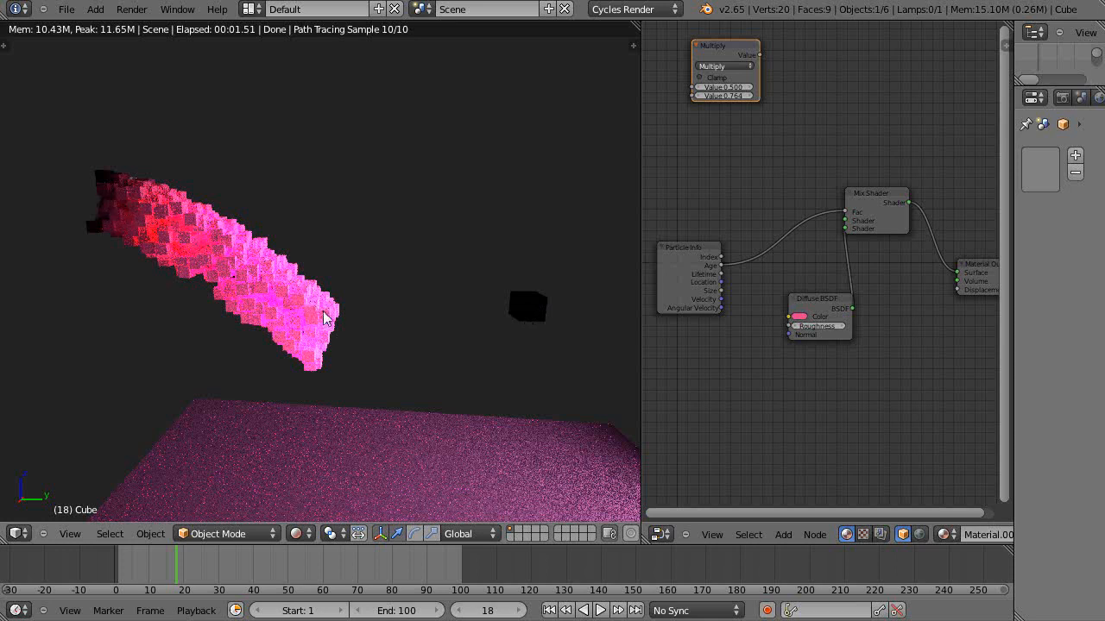
{"action": "mouse_move", "coordinate": [117, 221]}
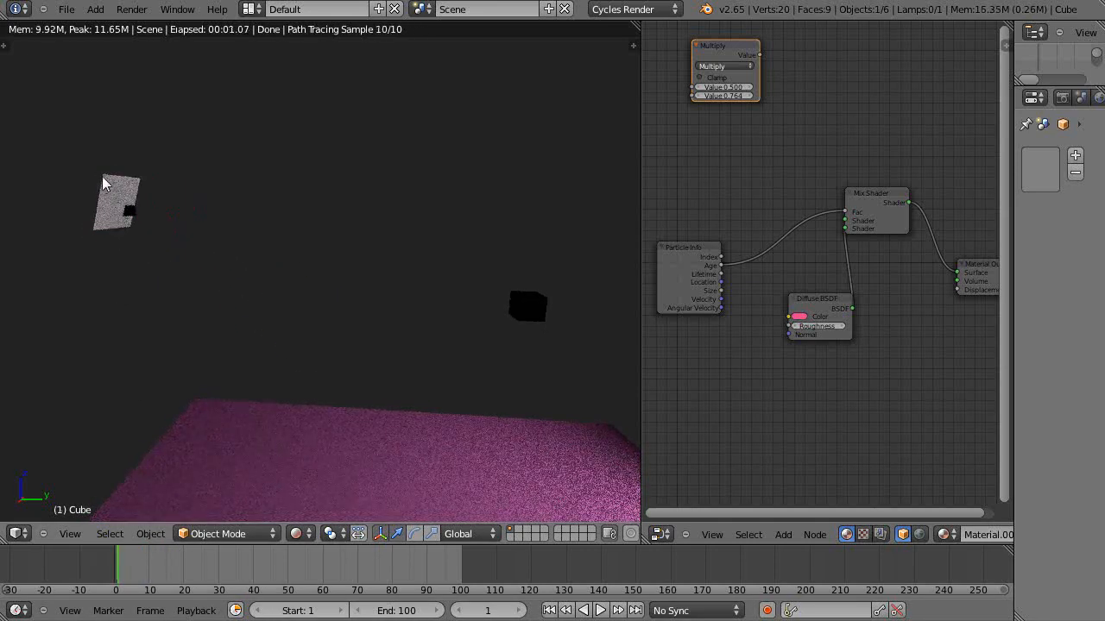
{"action": "mouse_move", "coordinate": [542, 323]}
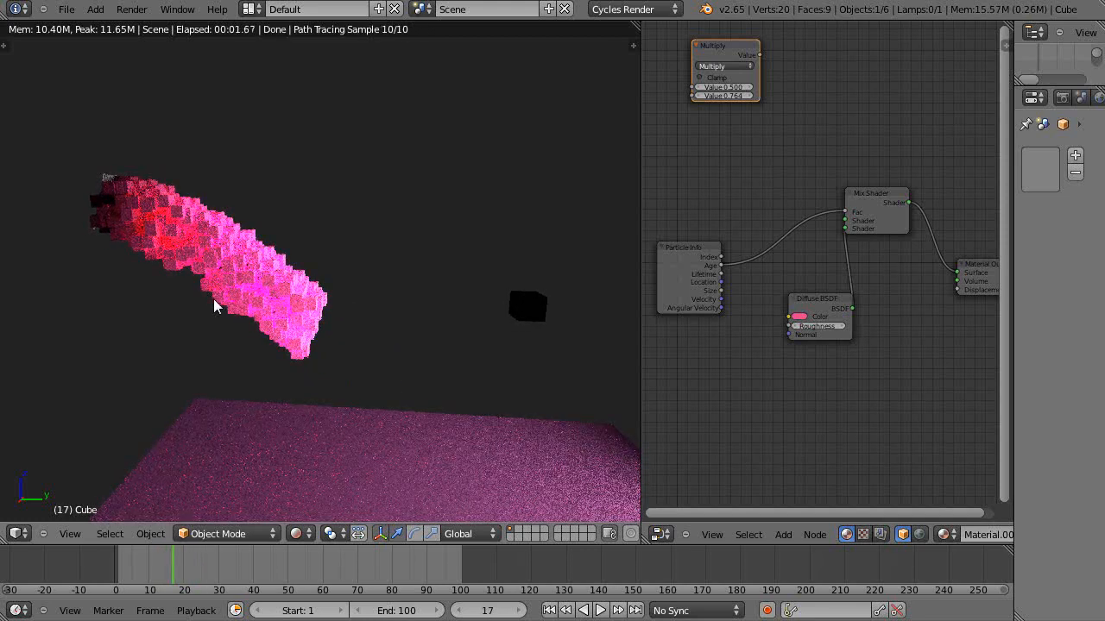
{"action": "mouse_move", "coordinate": [181, 254]}
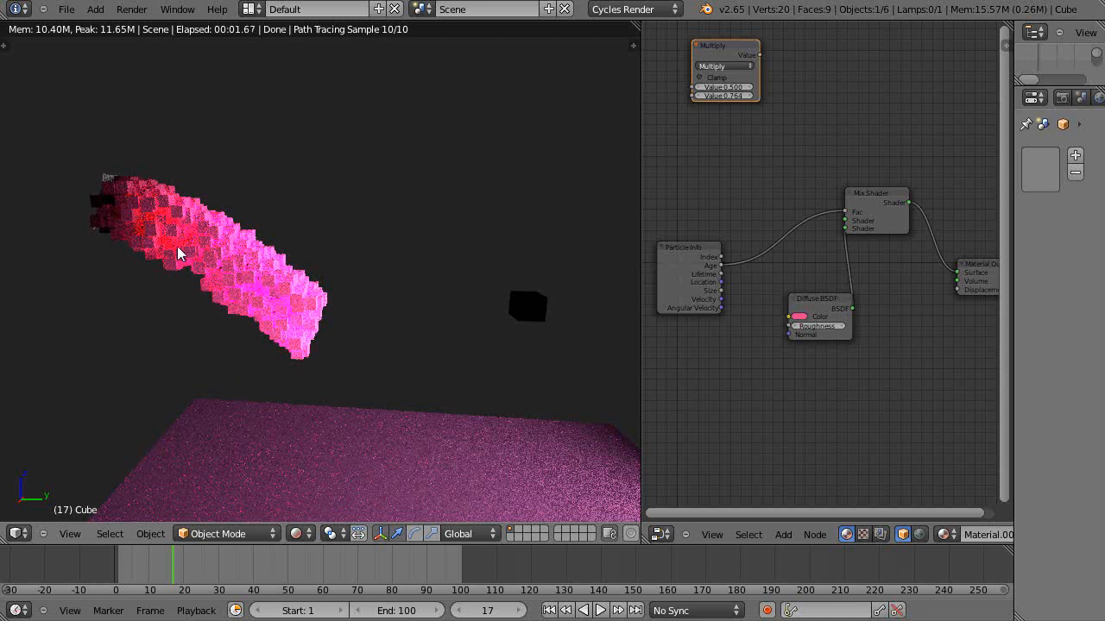
{"action": "mouse_move", "coordinate": [45, 584]}
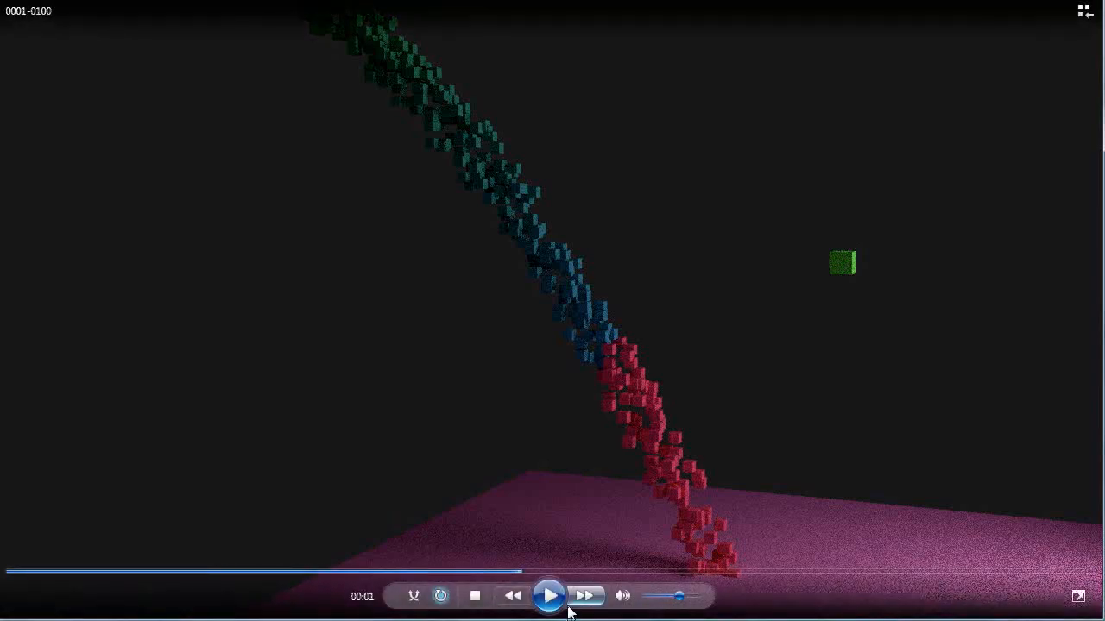
Step: Play the rendered green-to-red falling cubes animation, then pause it
{"action": "left_click", "coordinate": [549, 593]}
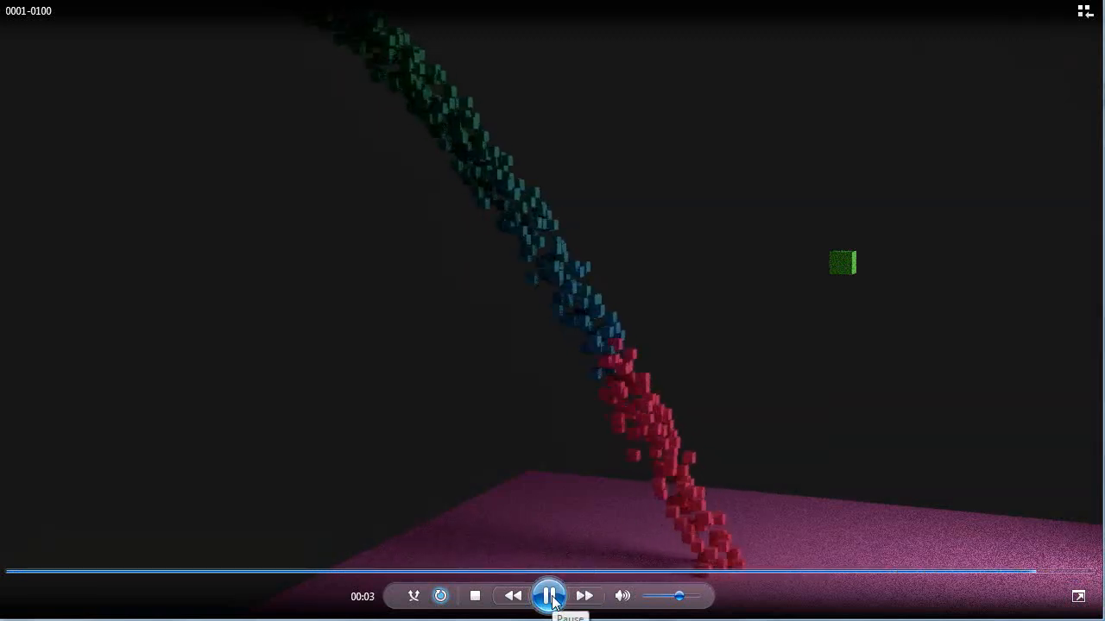
{"action": "left_click", "coordinate": [552, 595]}
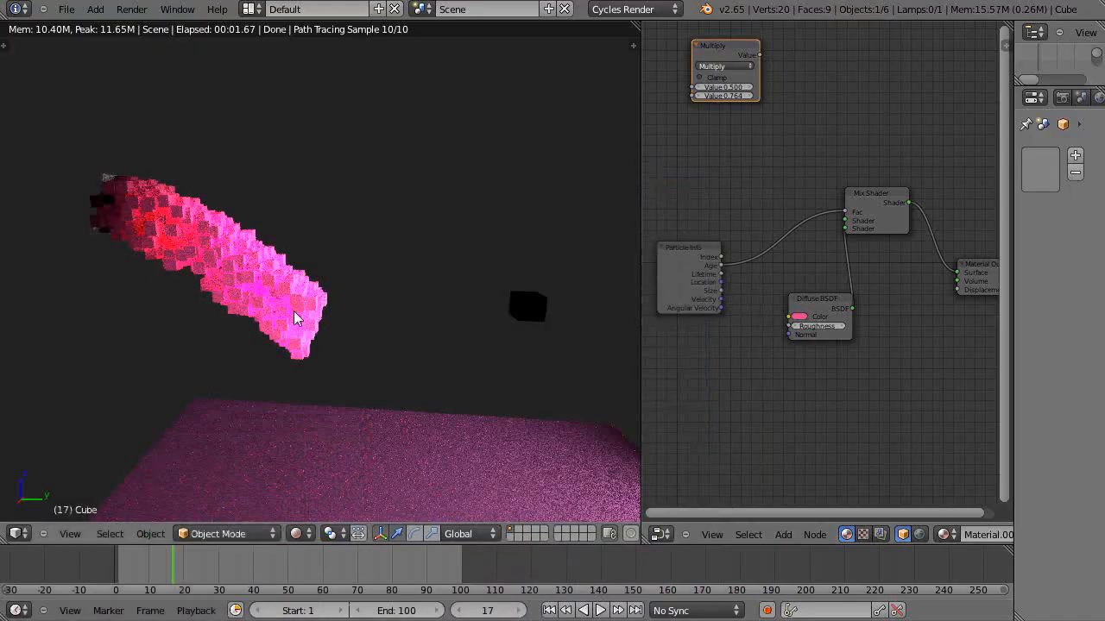
{"action": "mouse_move", "coordinate": [433, 335]}
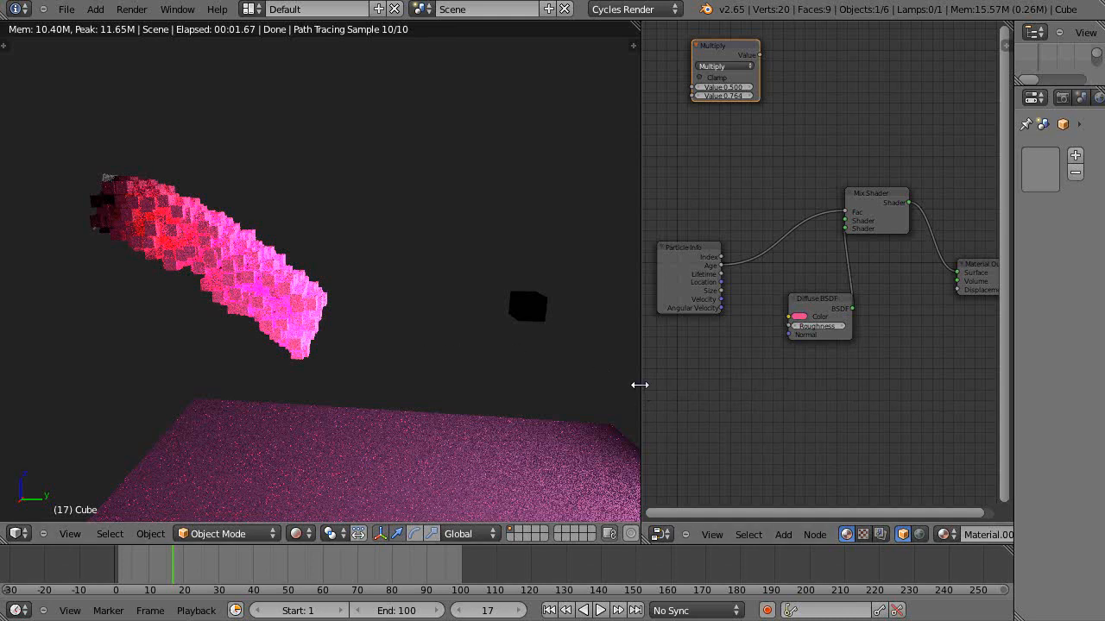
Step: Widen the node editor area so the Particle Info to Mix Shader graph has more room
{"action": "left_click_drag", "start_coordinate": [639, 385], "coordinate": [612, 394]}
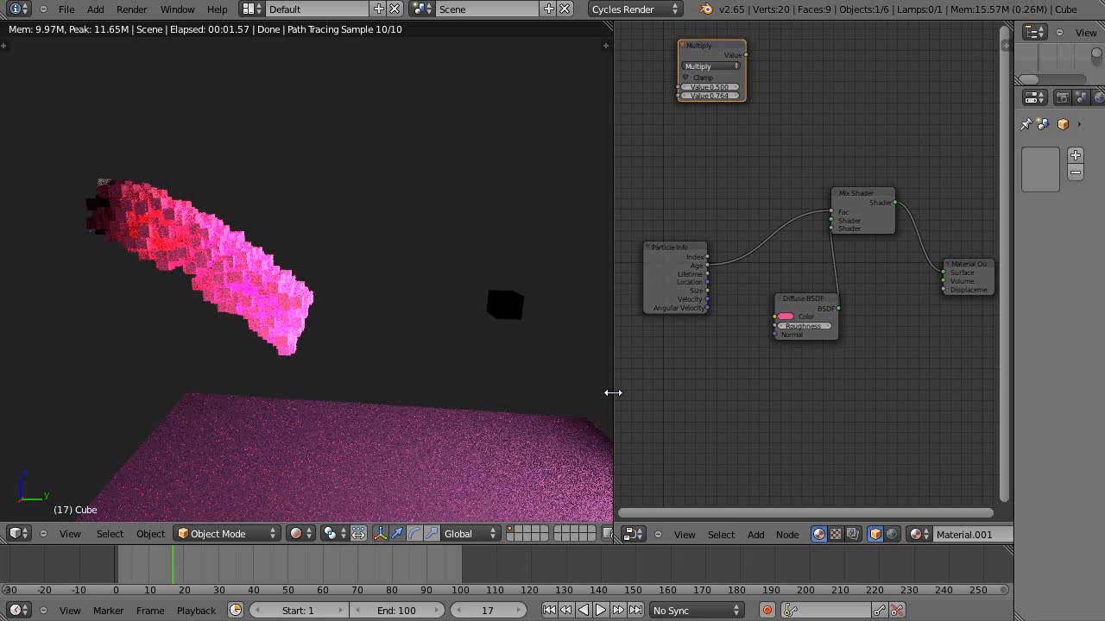
{"action": "mouse_move", "coordinate": [619, 400]}
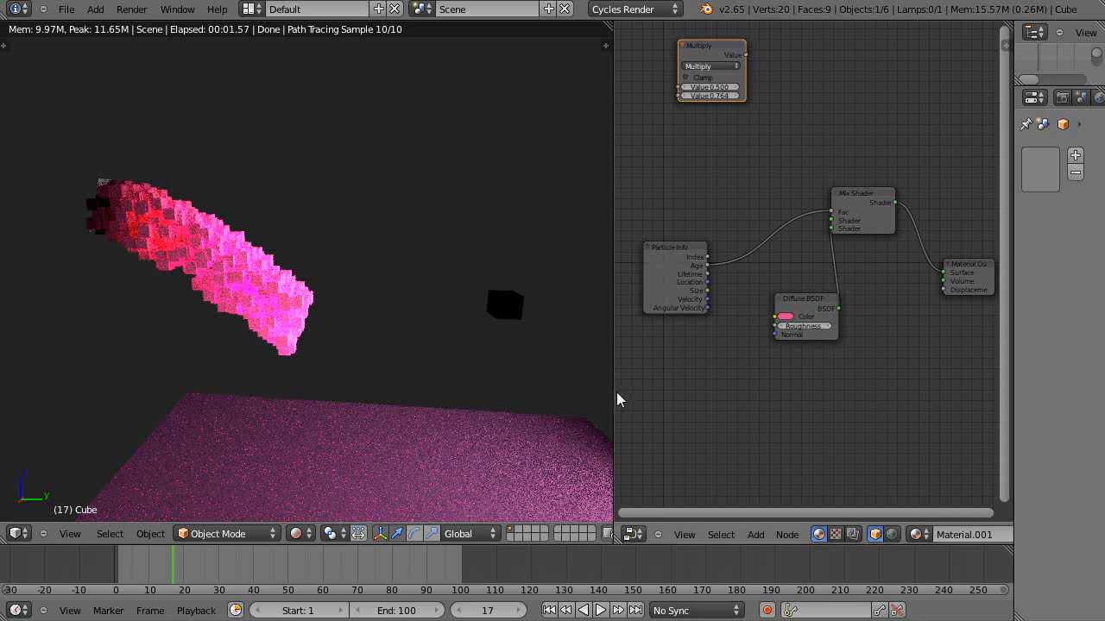
{"action": "mouse_move", "coordinate": [611, 395]}
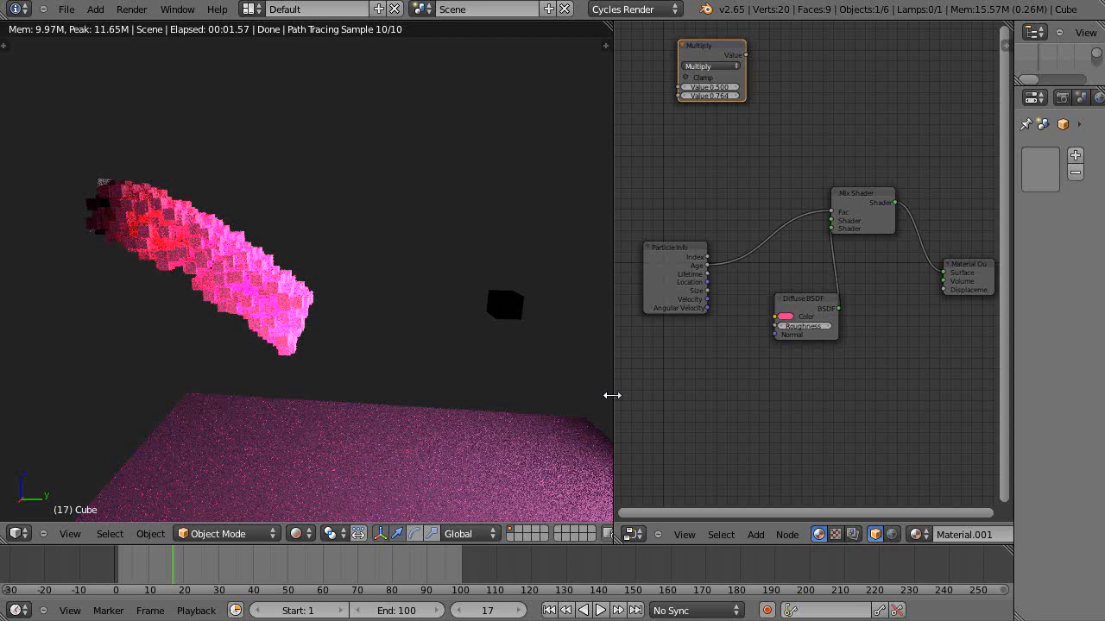
{"action": "mouse_move", "coordinate": [490, 416]}
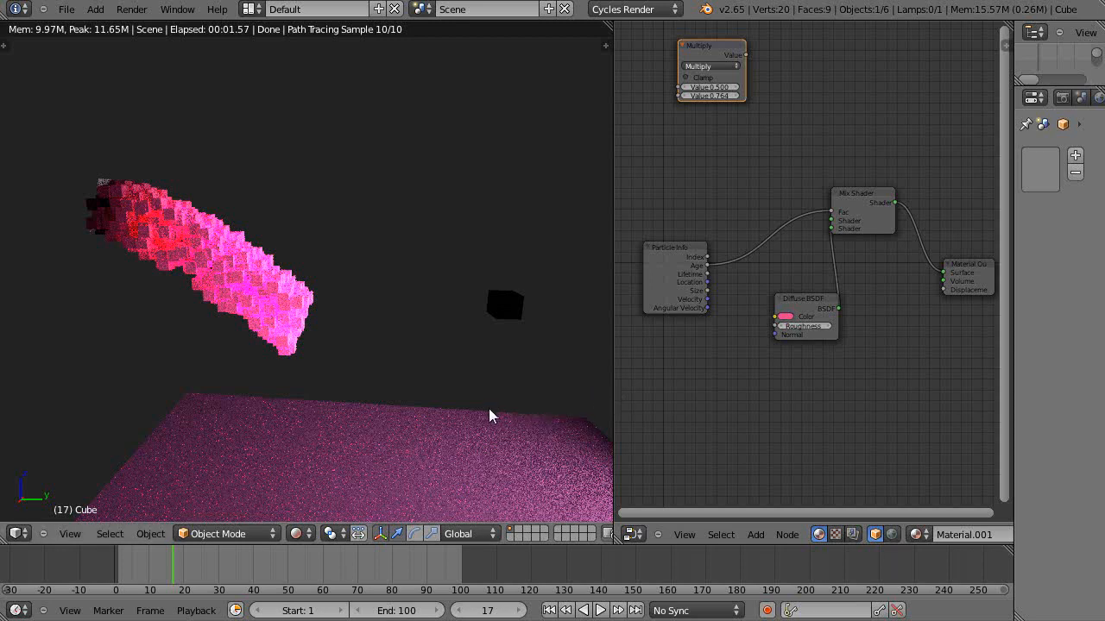
{"action": "mouse_move", "coordinate": [399, 378]}
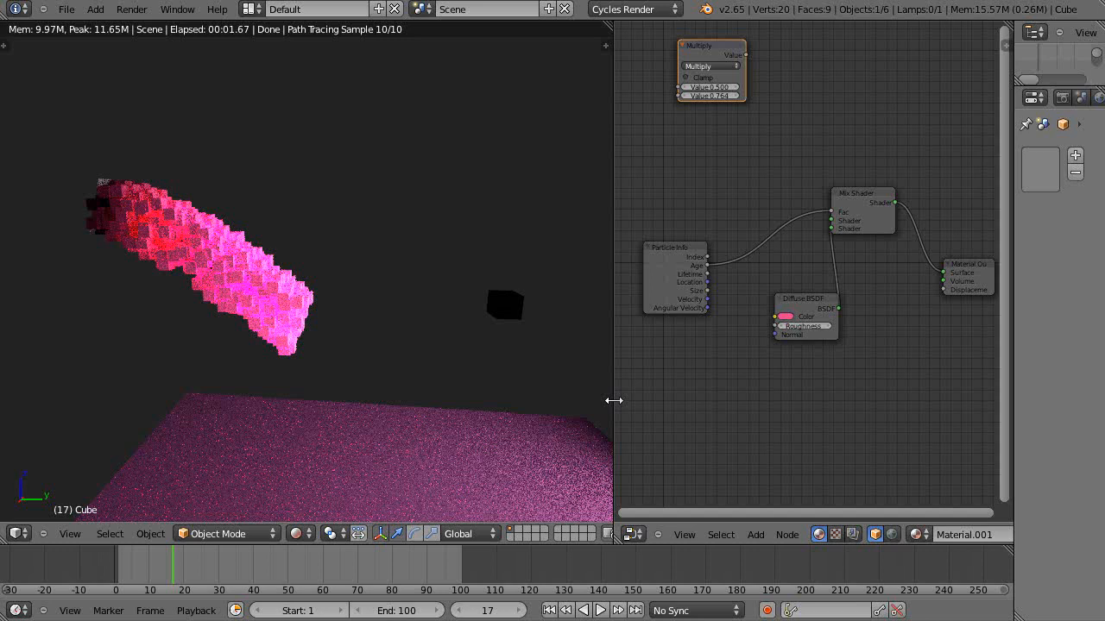
{"action": "mouse_move", "coordinate": [554, 410]}
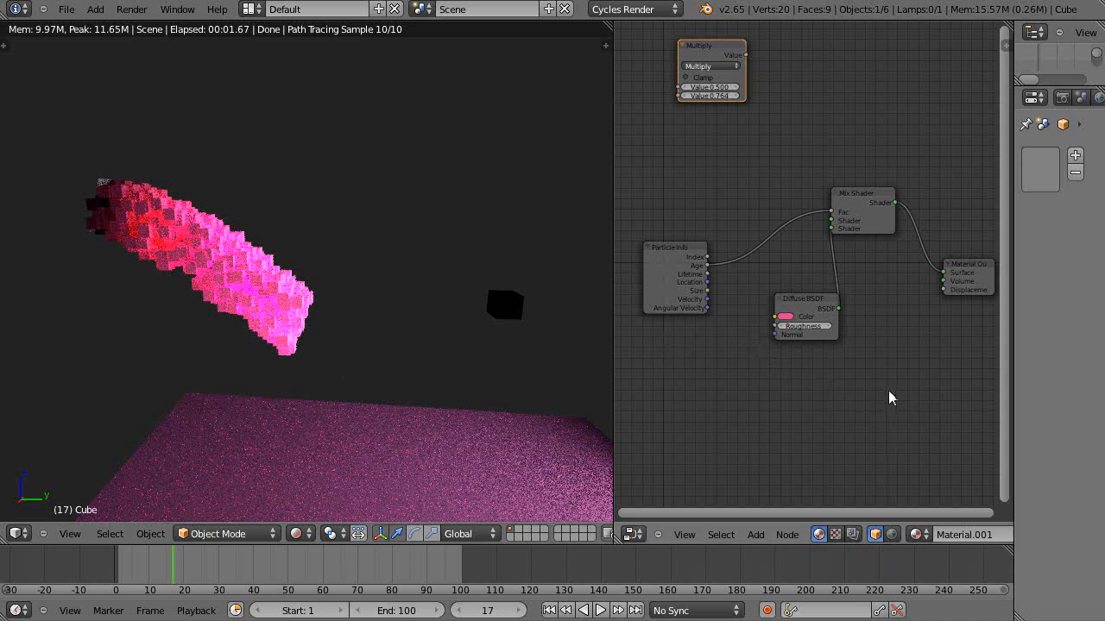
{"action": "mouse_move", "coordinate": [720, 126]}
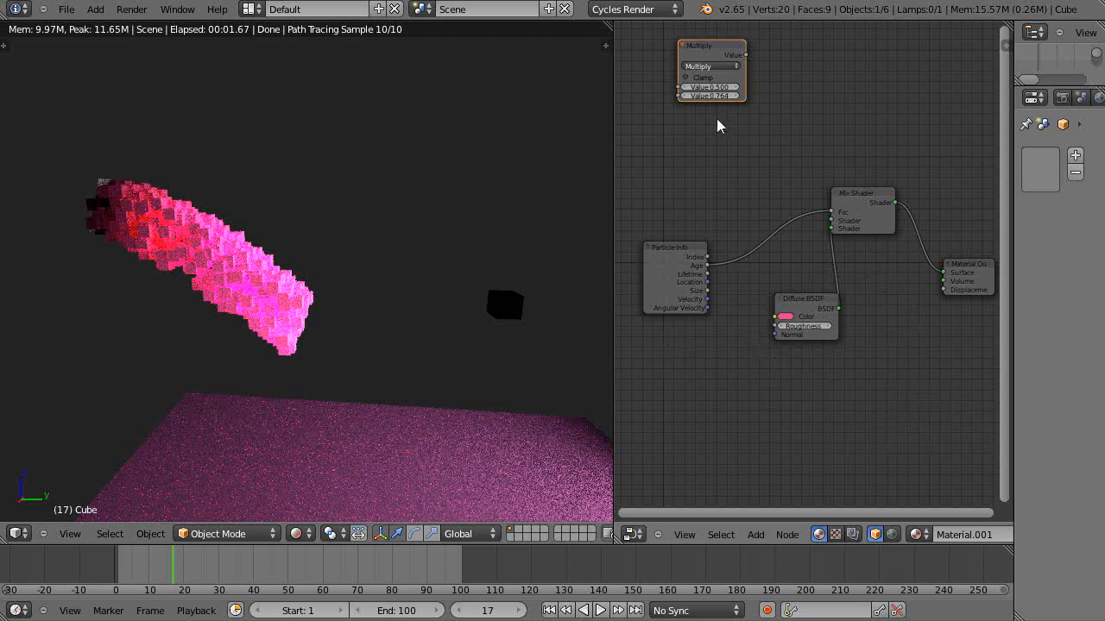
{"action": "mouse_move", "coordinate": [668, 159]}
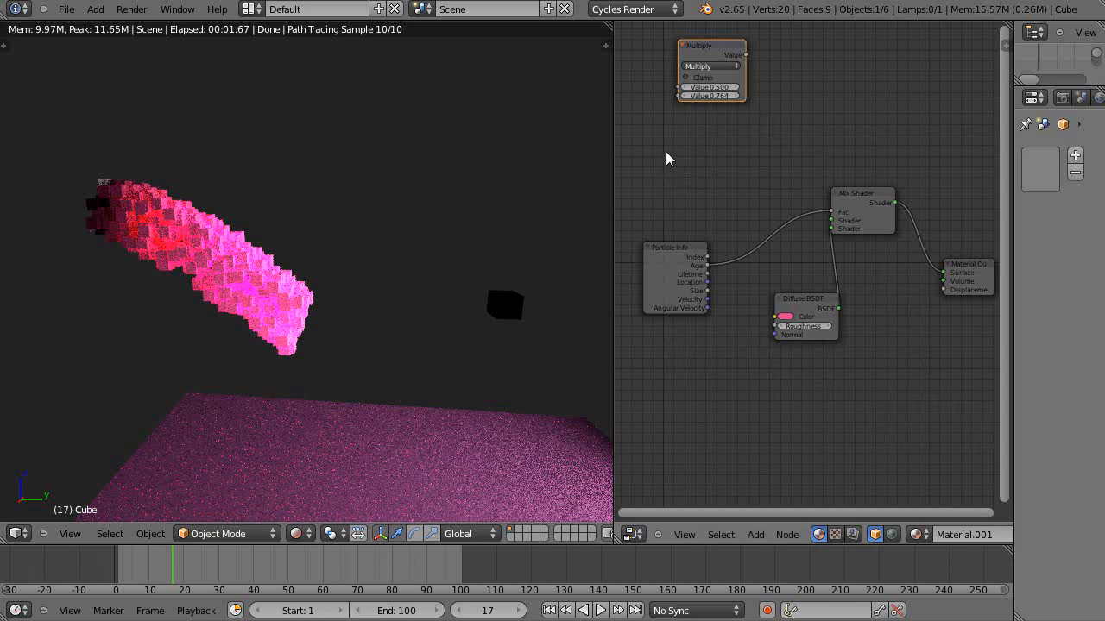
{"action": "mouse_move", "coordinate": [328, 329]}
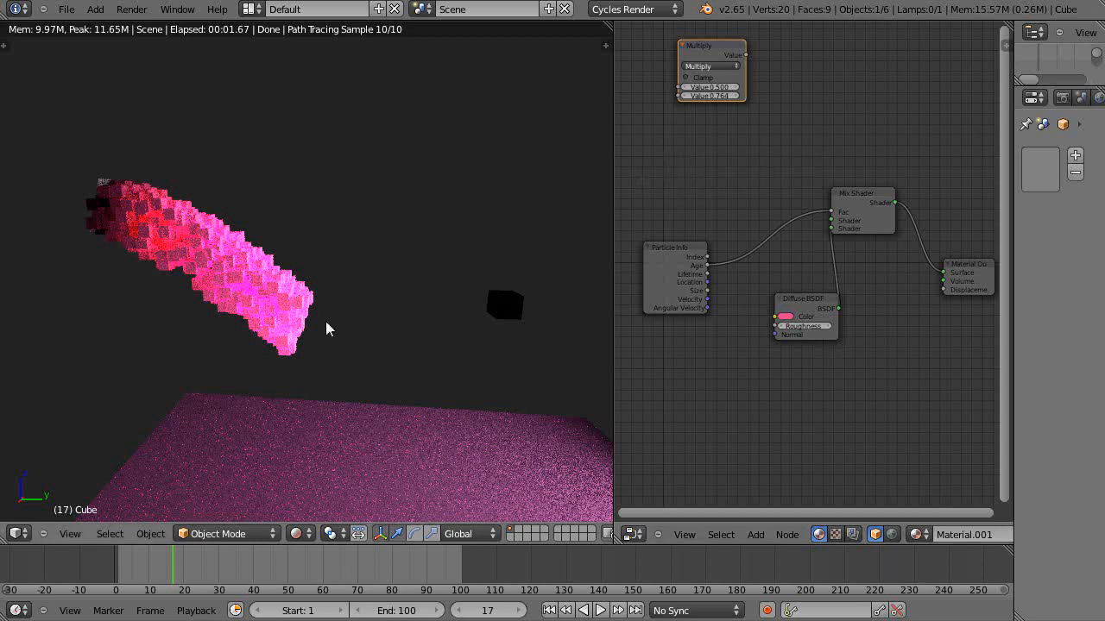
{"action": "mouse_move", "coordinate": [618, 340]}
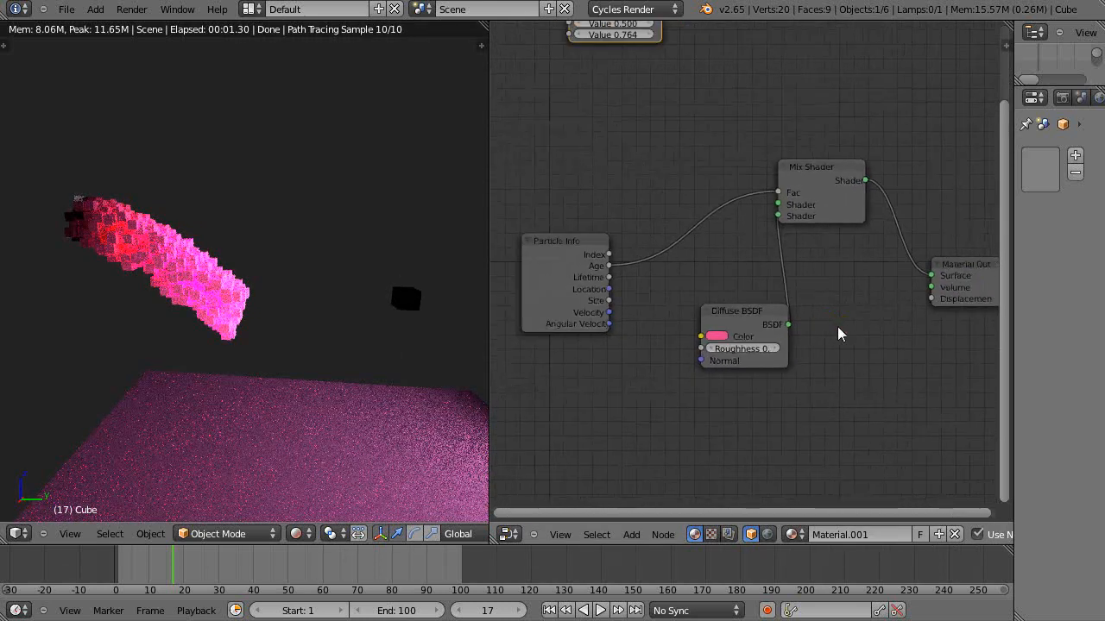
{"action": "mouse_move", "coordinate": [409, 307]}
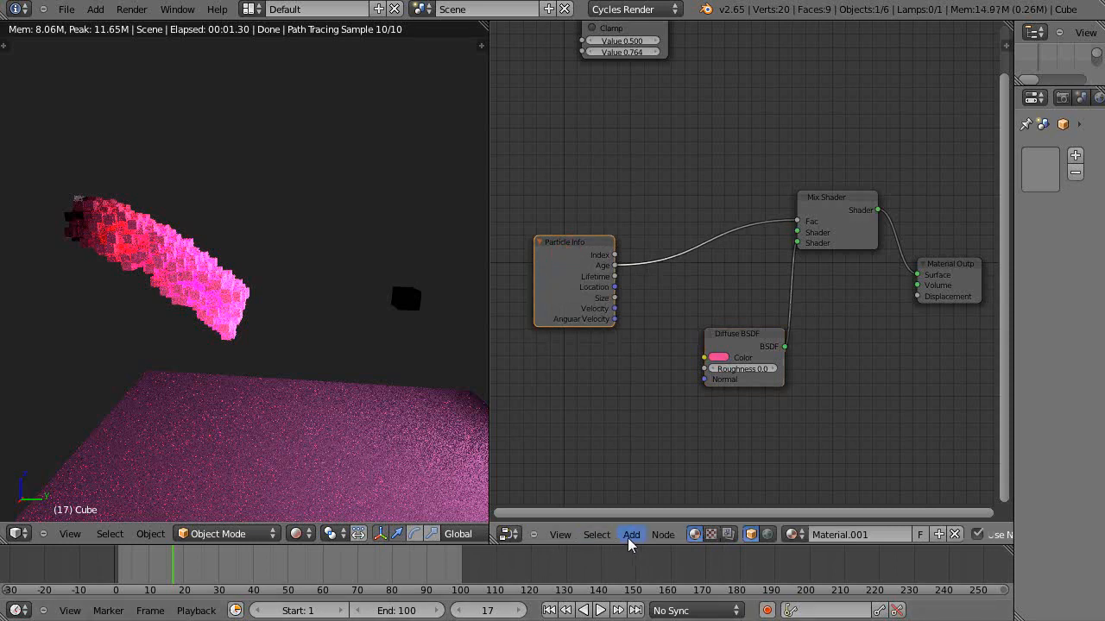
{"action": "left_click", "coordinate": [631, 535]}
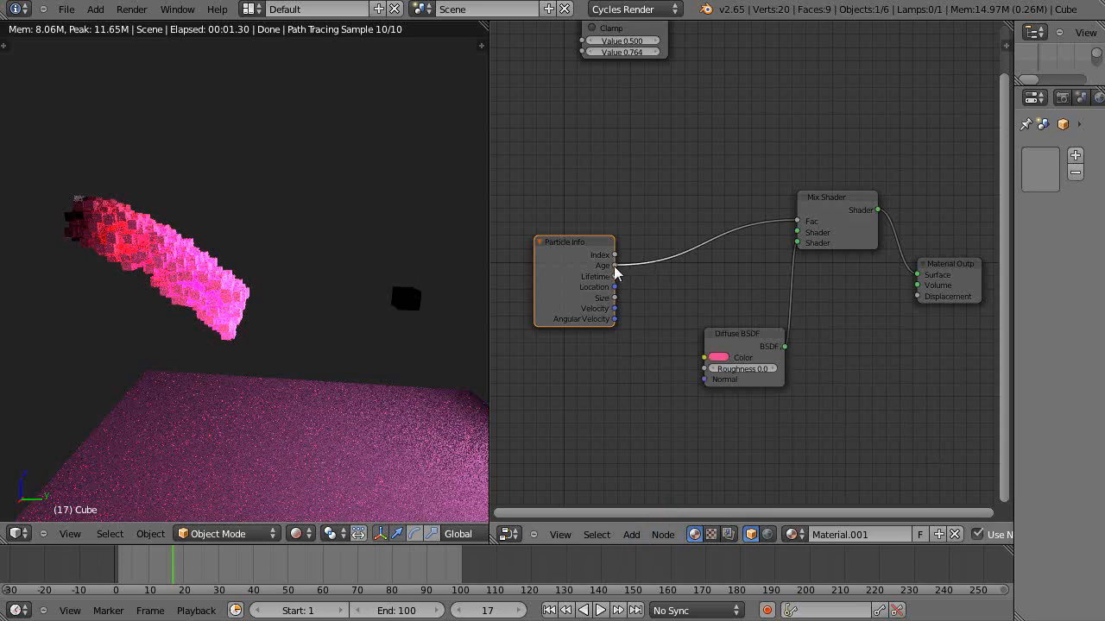
{"action": "mouse_move", "coordinate": [800, 227]}
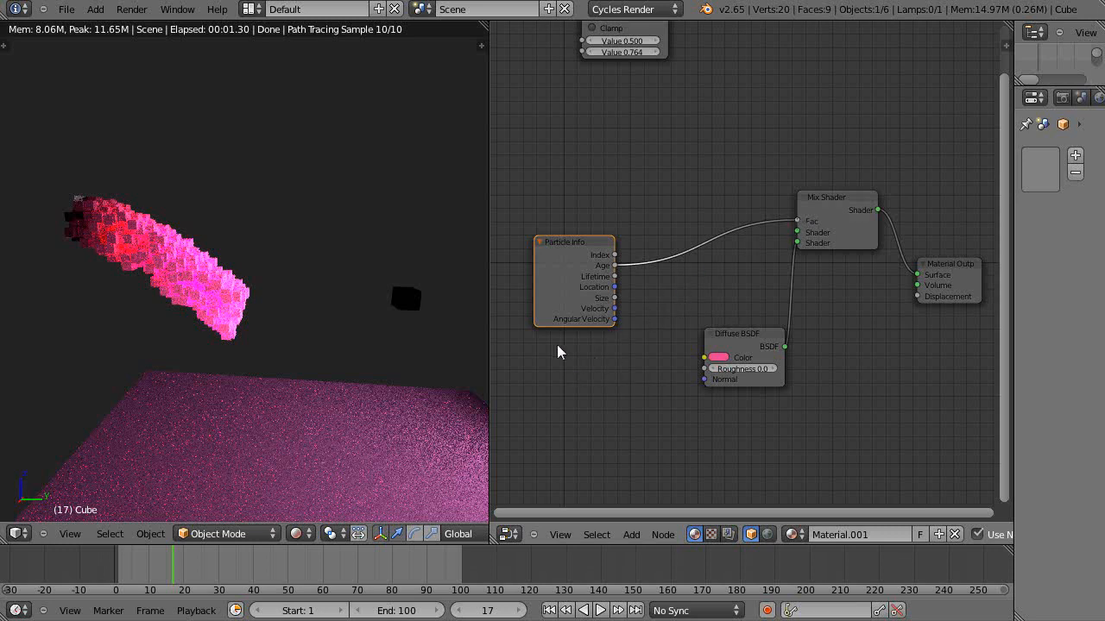
{"action": "mouse_move", "coordinate": [614, 271]}
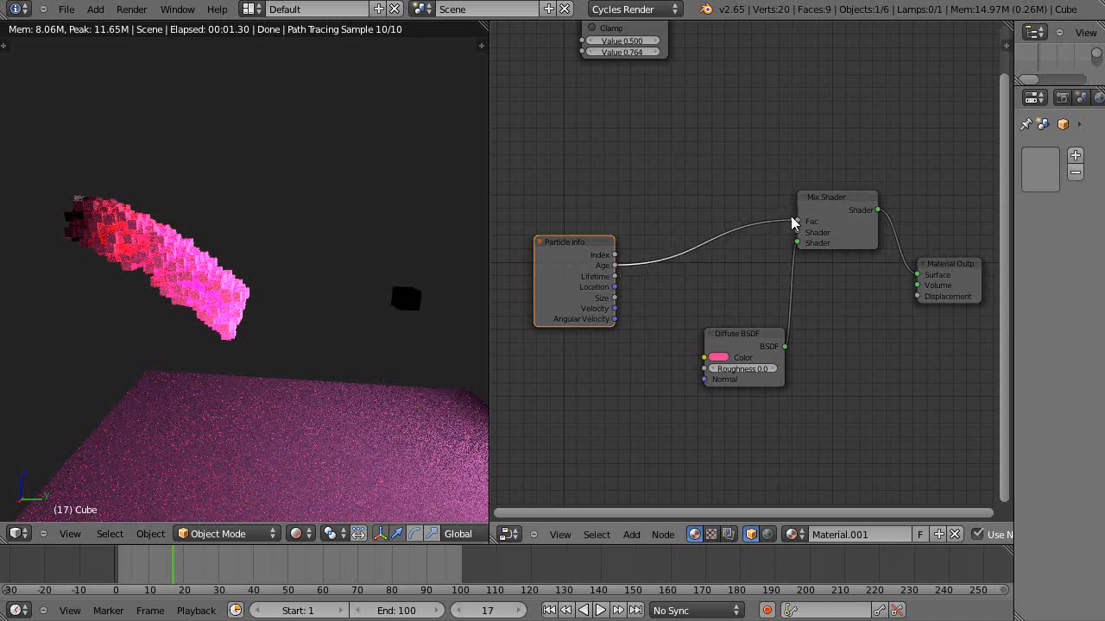
{"action": "mouse_move", "coordinate": [718, 361]}
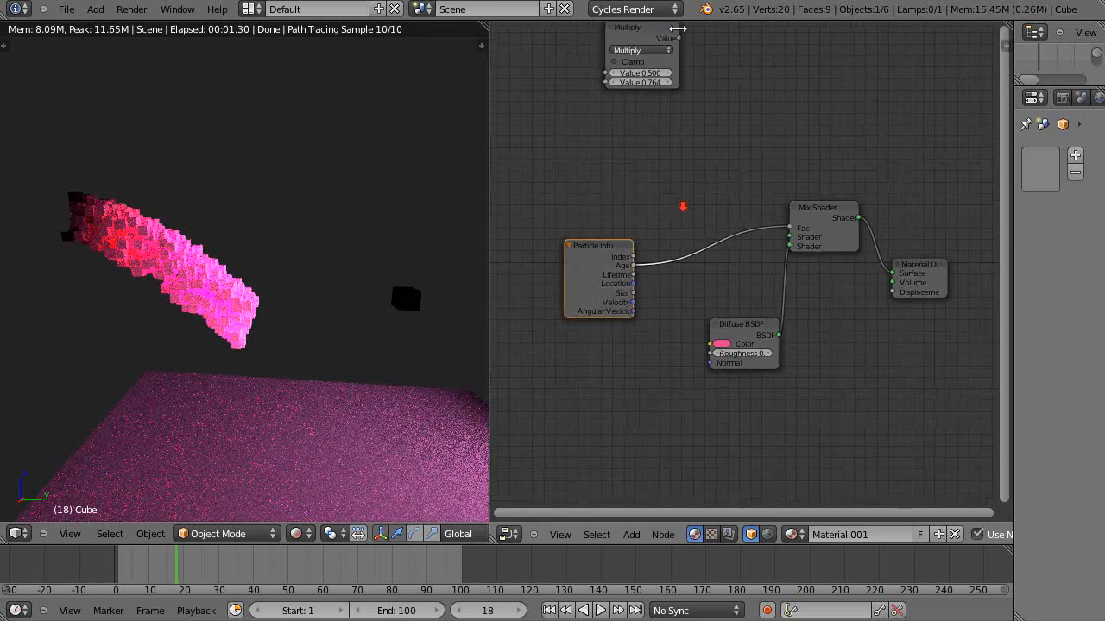
Step: Insert the Multiply node on the Age–Fac link and set its second Value to 2.0
{"action": "left_click_drag", "start_coordinate": [638, 52], "coordinate": [699, 152]}
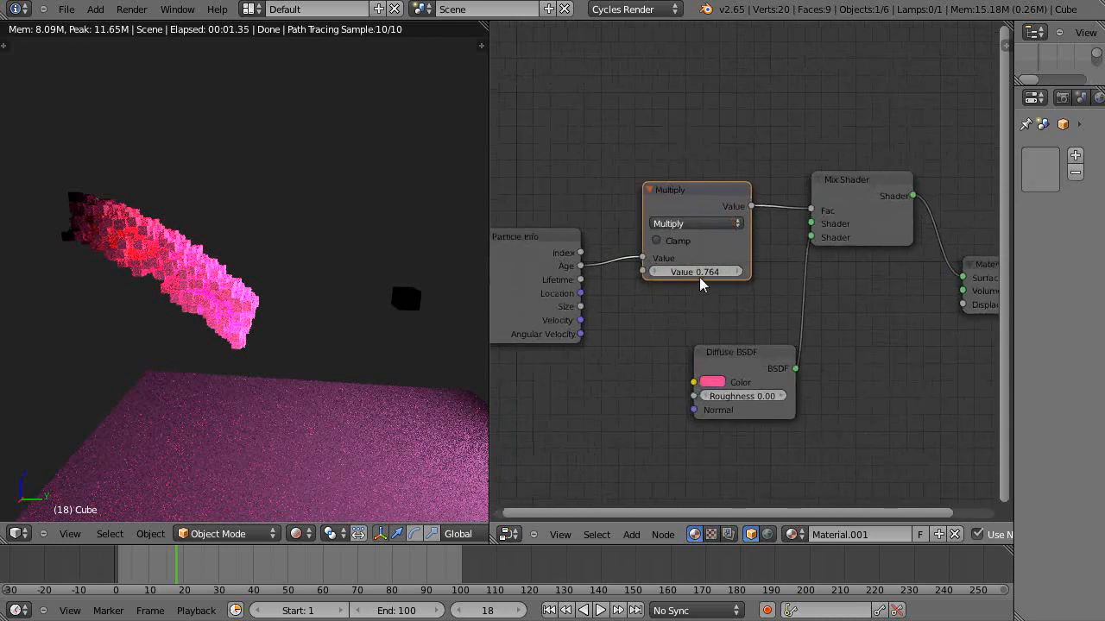
{"action": "left_click", "coordinate": [695, 271]}
{"action": "type", "text": "2.000"}
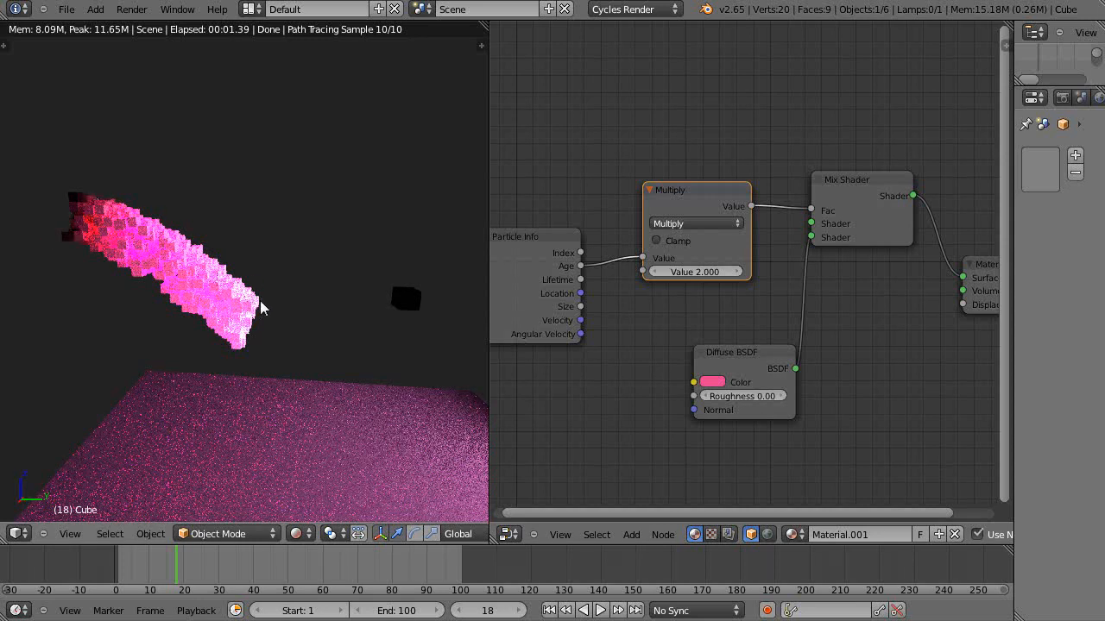
{"action": "mouse_move", "coordinate": [682, 289]}
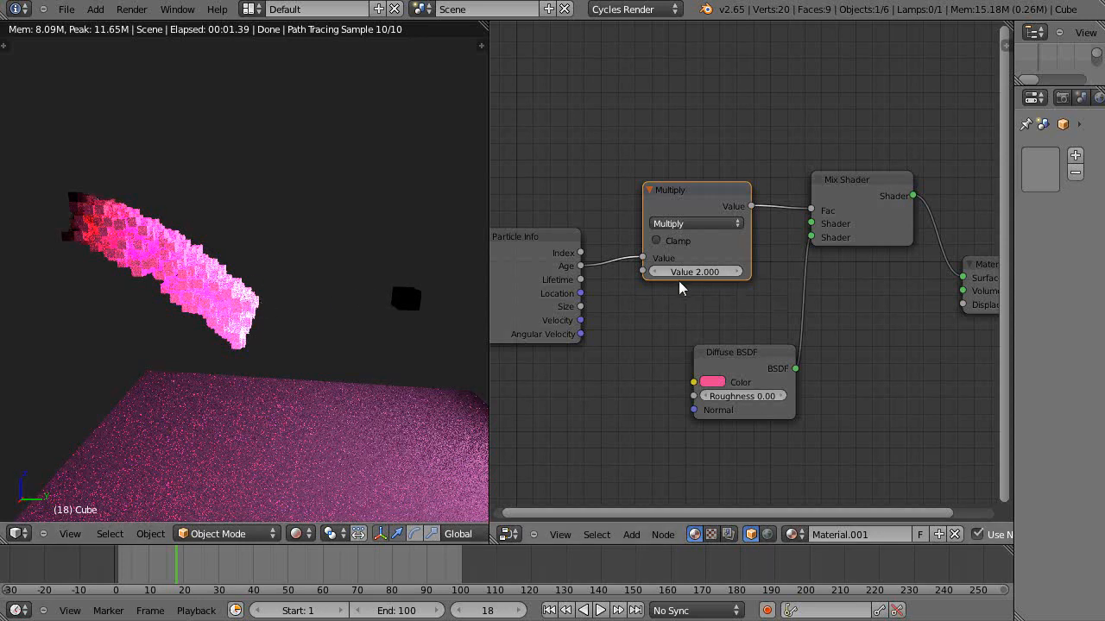
{"action": "mouse_move", "coordinate": [813, 214]}
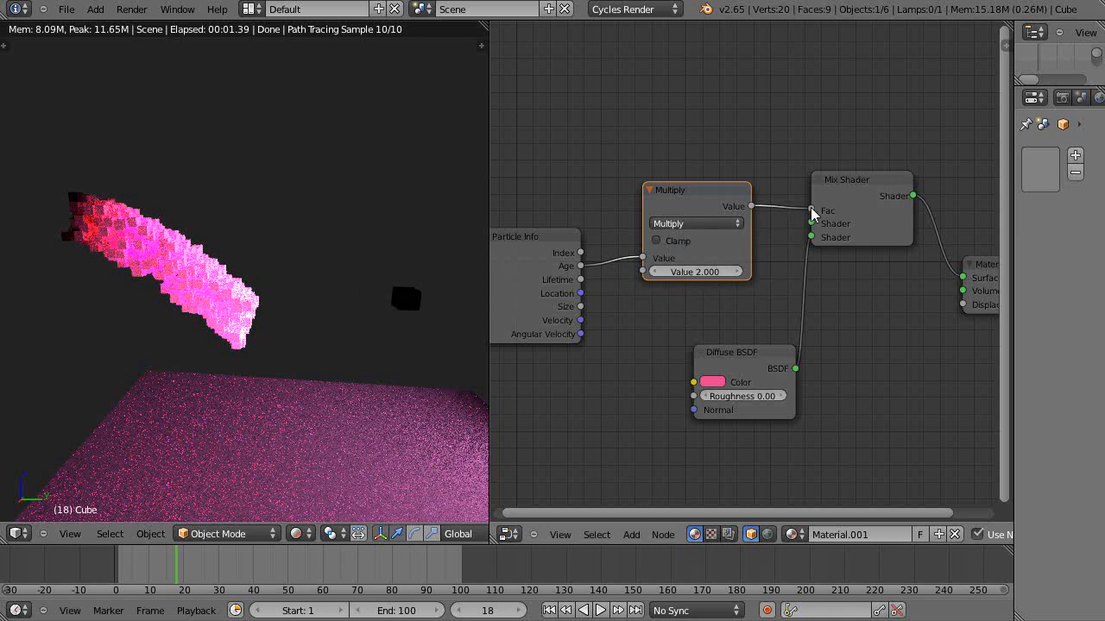
{"action": "mouse_move", "coordinate": [694, 233]}
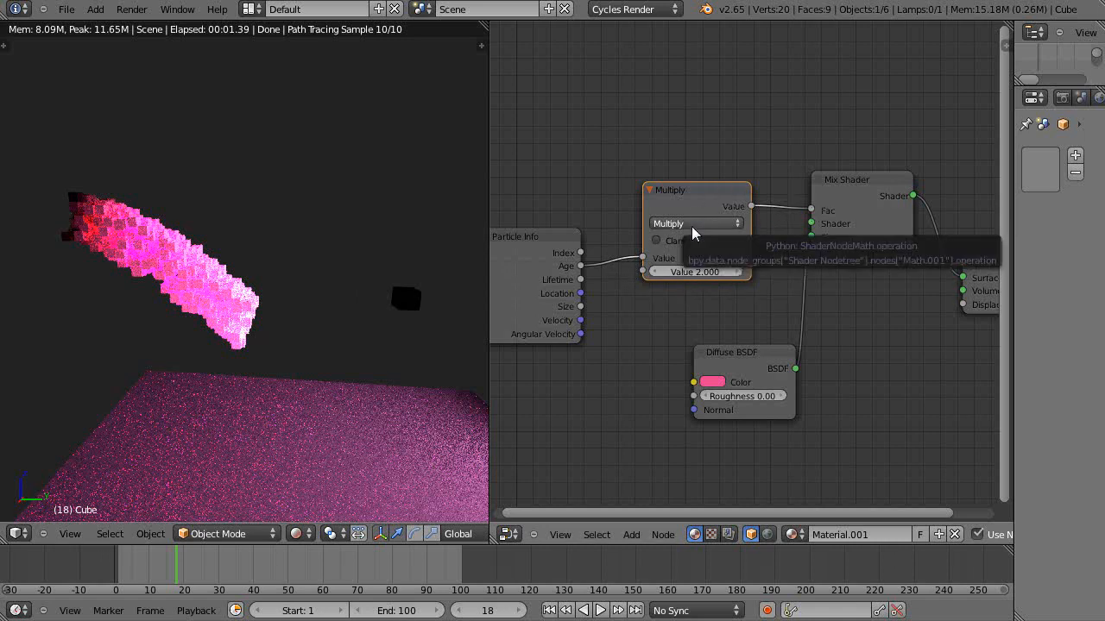
{"action": "left_click", "coordinate": [693, 225]}
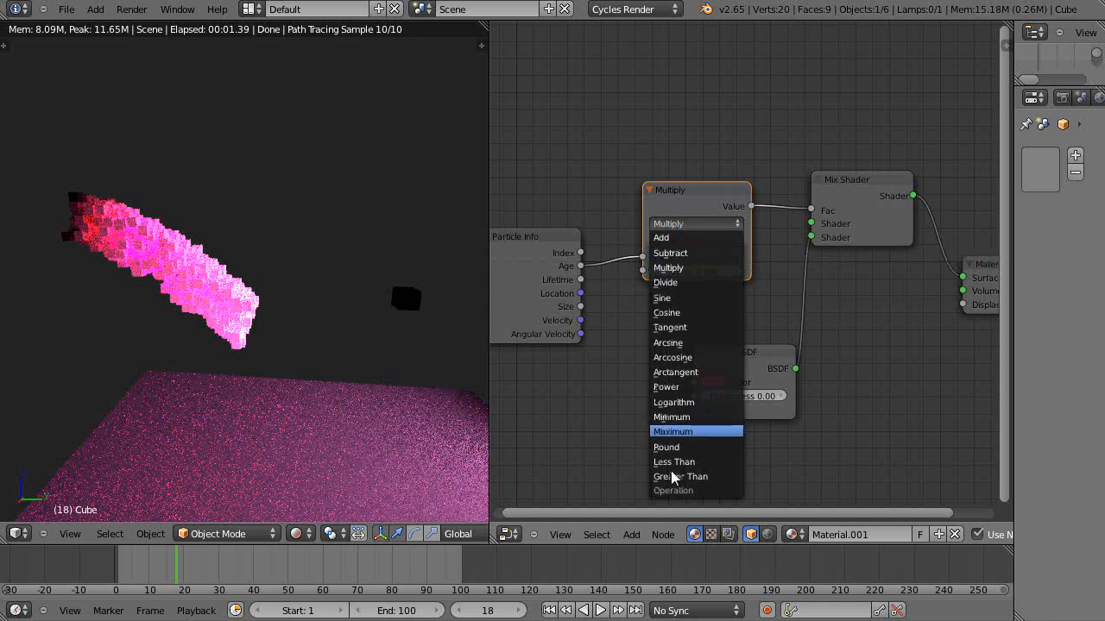
{"action": "mouse_move", "coordinate": [675, 328]}
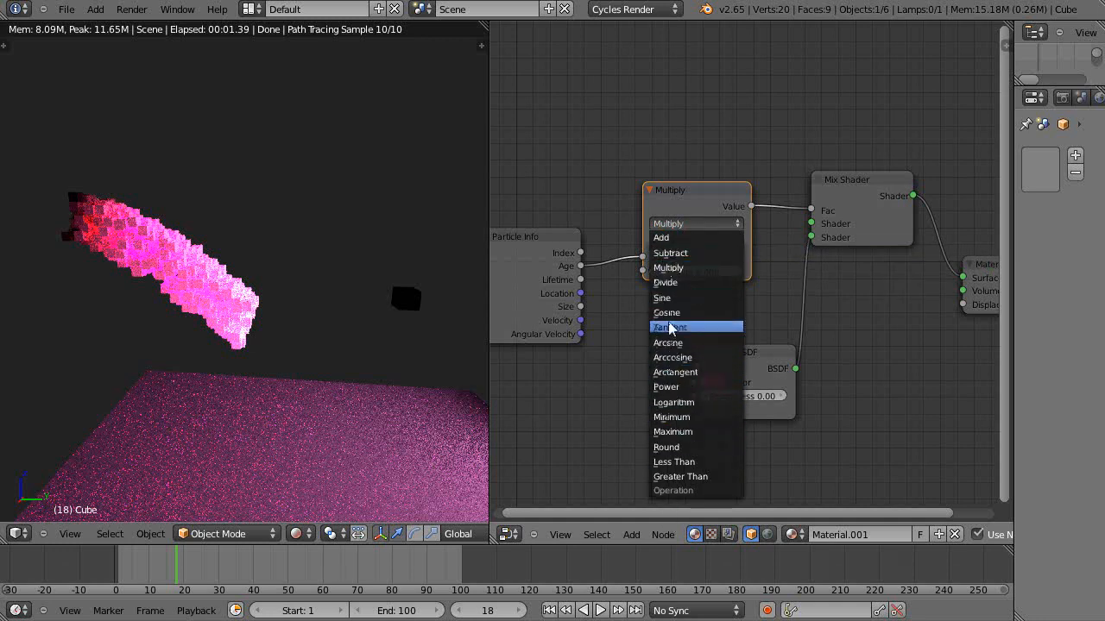
{"action": "mouse_move", "coordinate": [673, 310]}
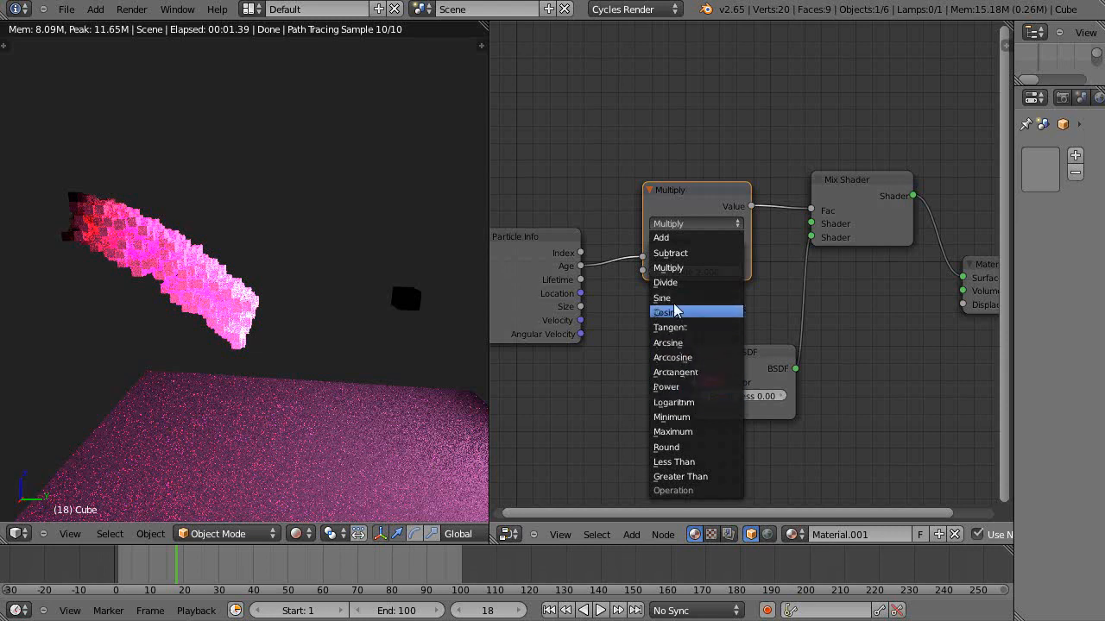
{"action": "mouse_move", "coordinate": [670, 341]}
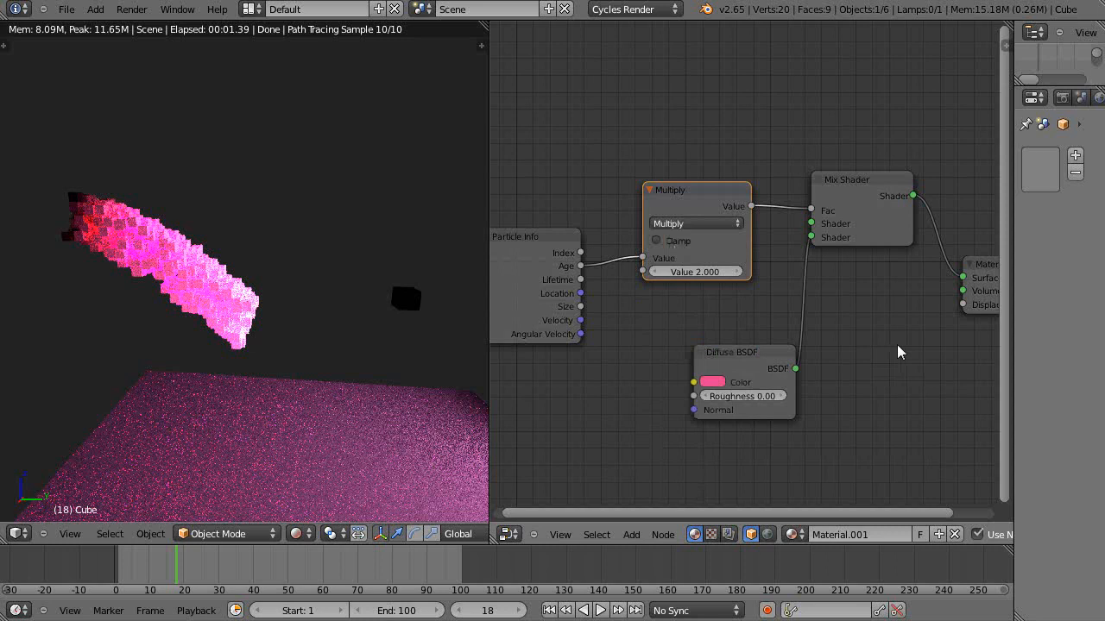
{"action": "left_click_drag", "start_coordinate": [535, 241], "coordinate": [558, 266]}
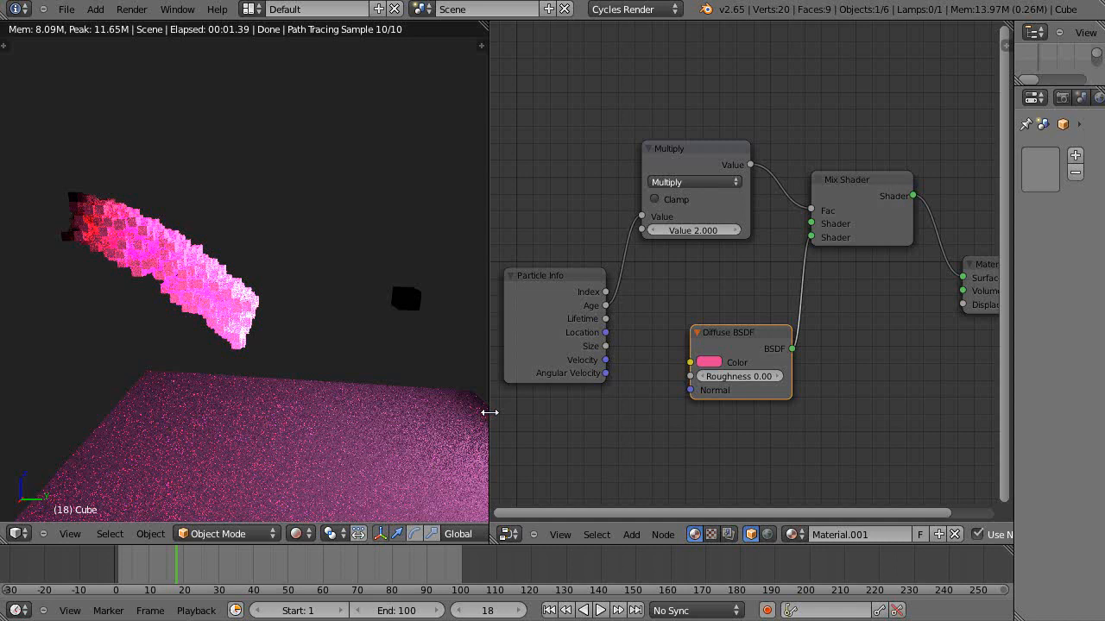
{"action": "mouse_move", "coordinate": [431, 117]}
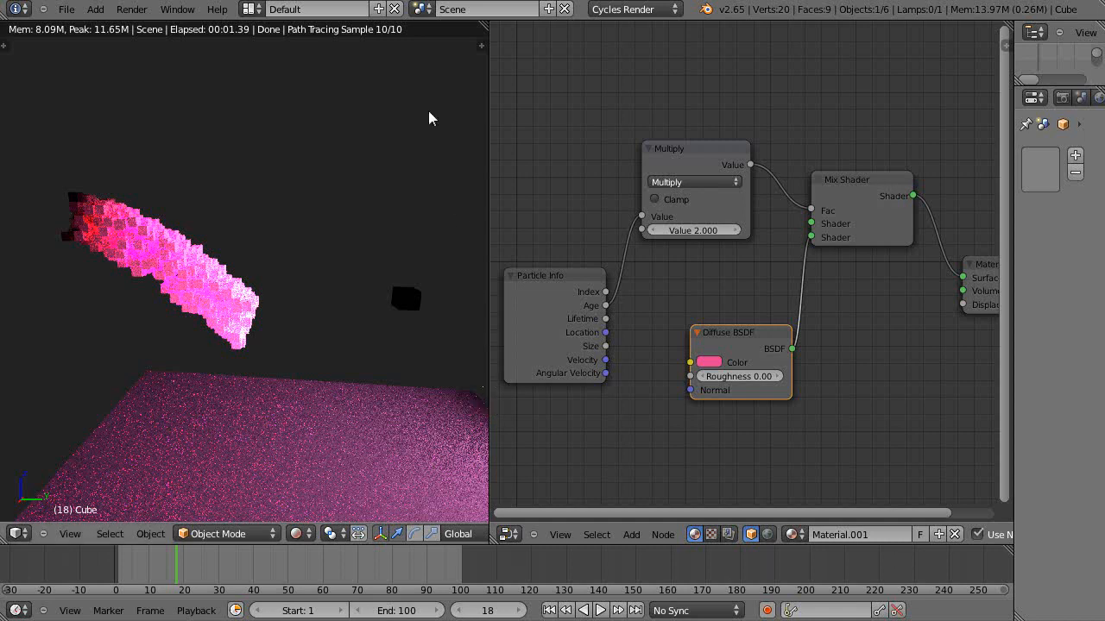
{"action": "mouse_move", "coordinate": [747, 483]}
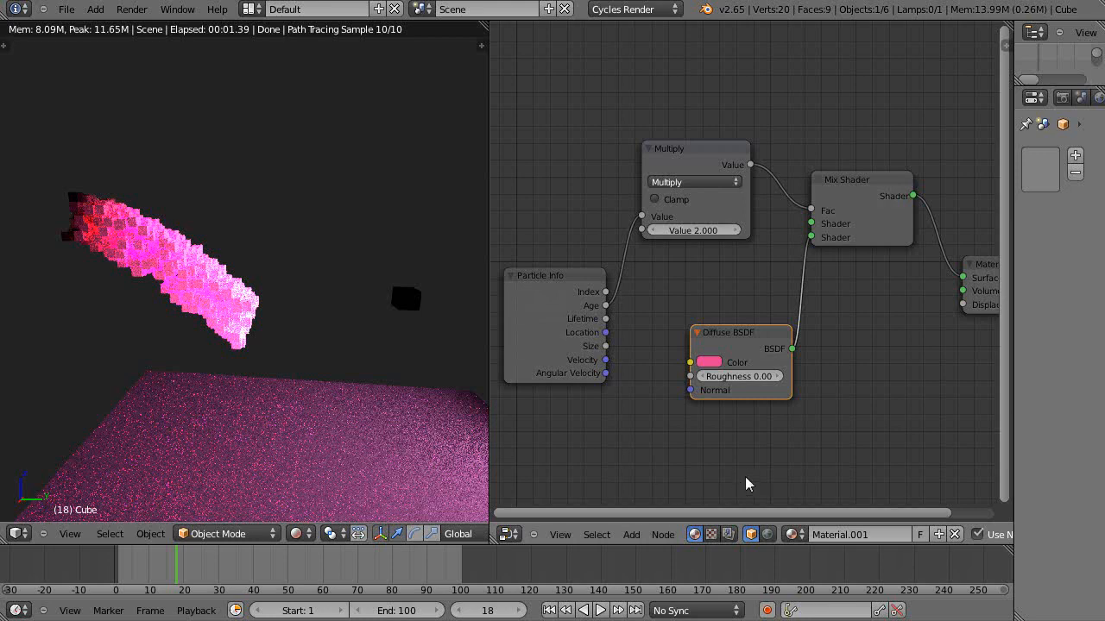